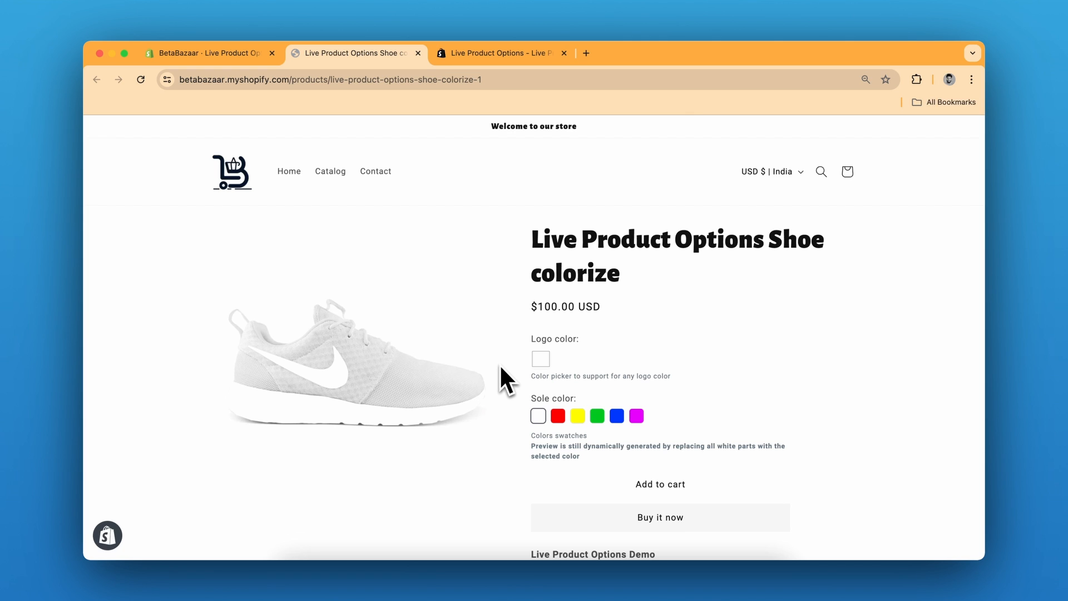
mouse_move(552, 328)
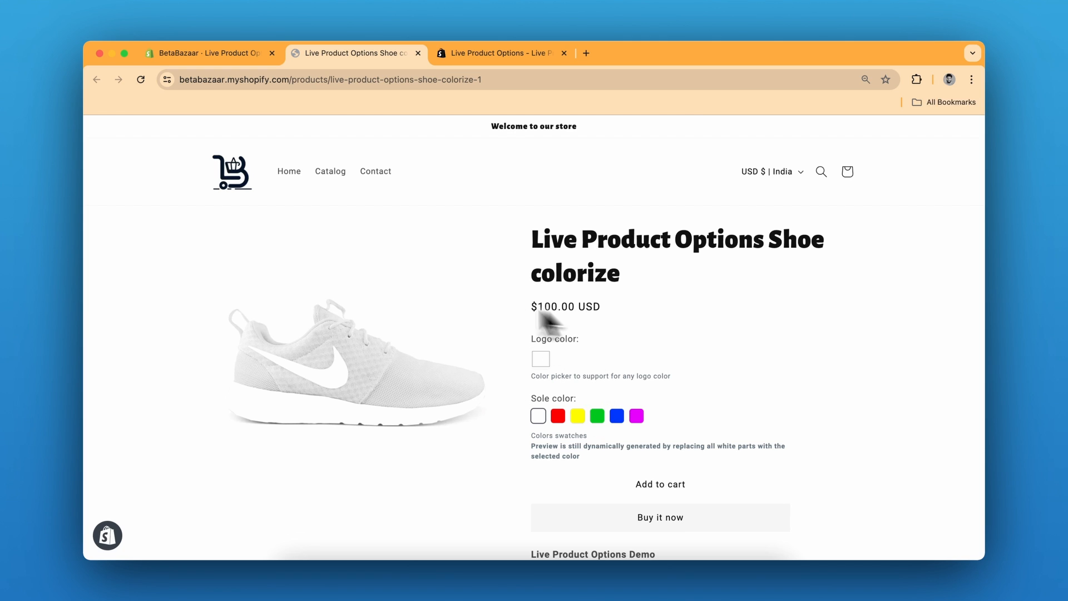
mouse_move(344, 387)
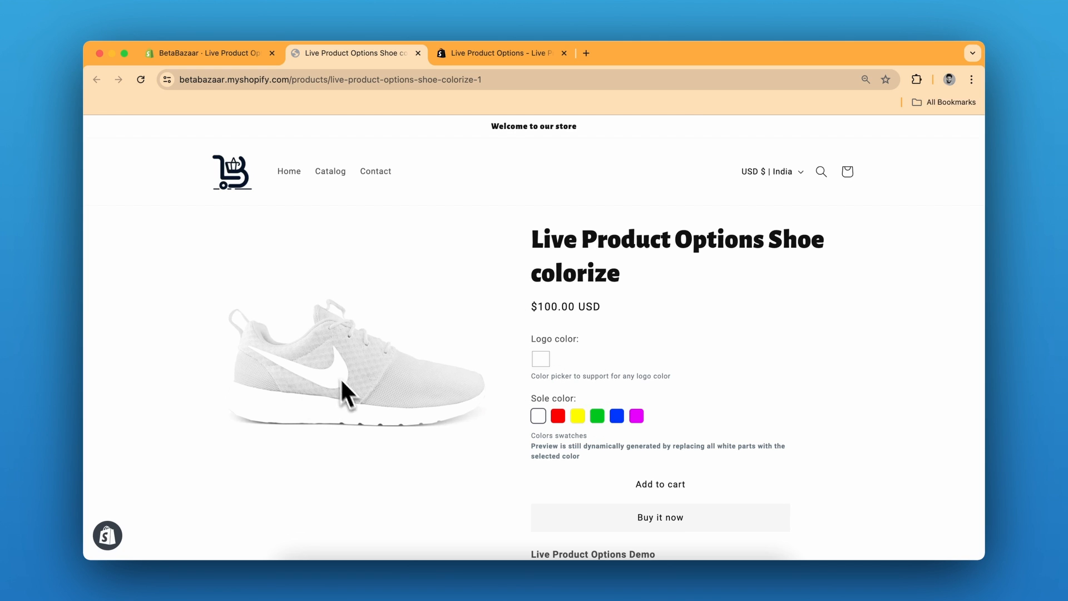
mouse_move(545, 378)
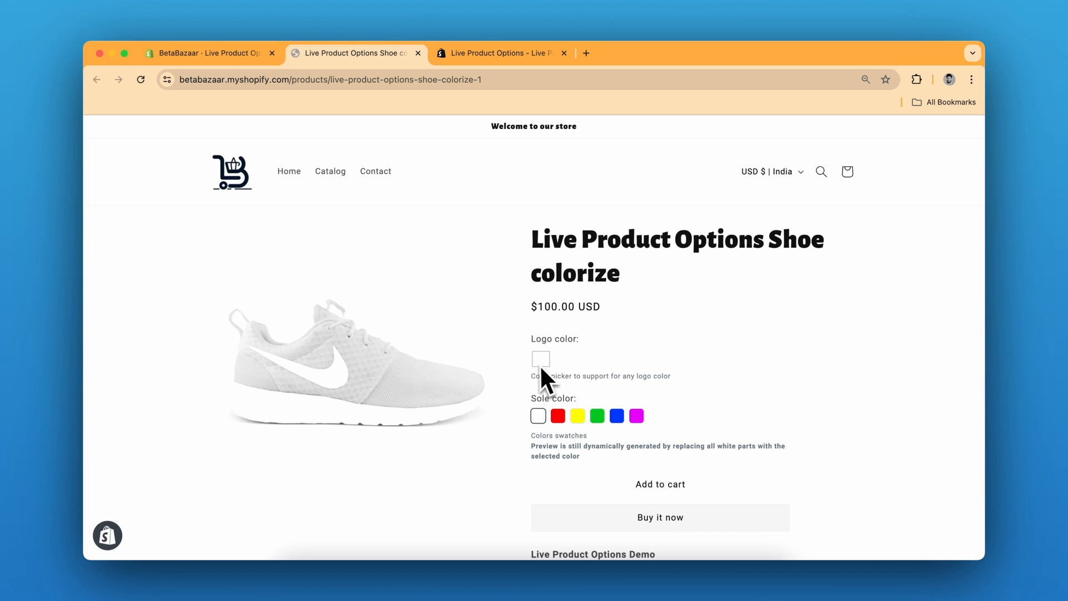
Preview the shoe with a dark grey logo and blue sole on the storefront page
click(540, 358)
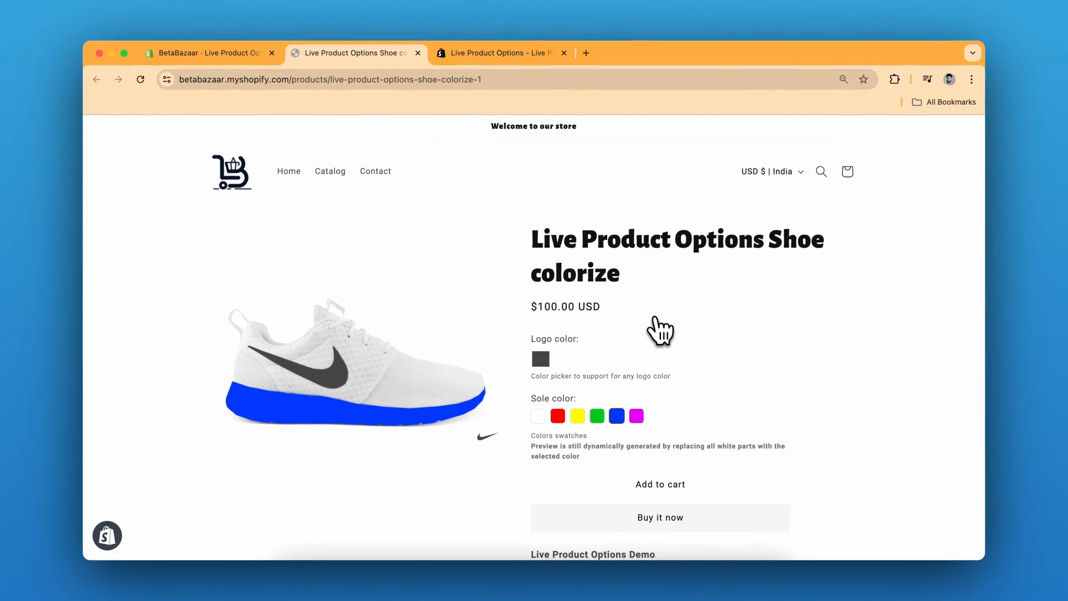
click(502, 52)
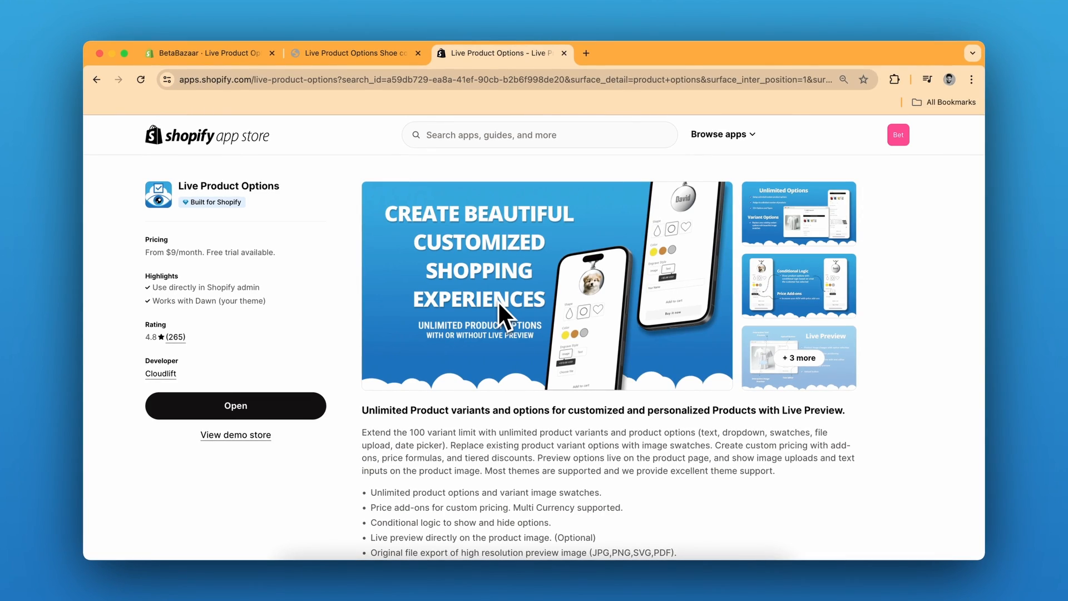
Launch Live Product Options from its App Store listing into the BetaBazaar admin
click(218, 53)
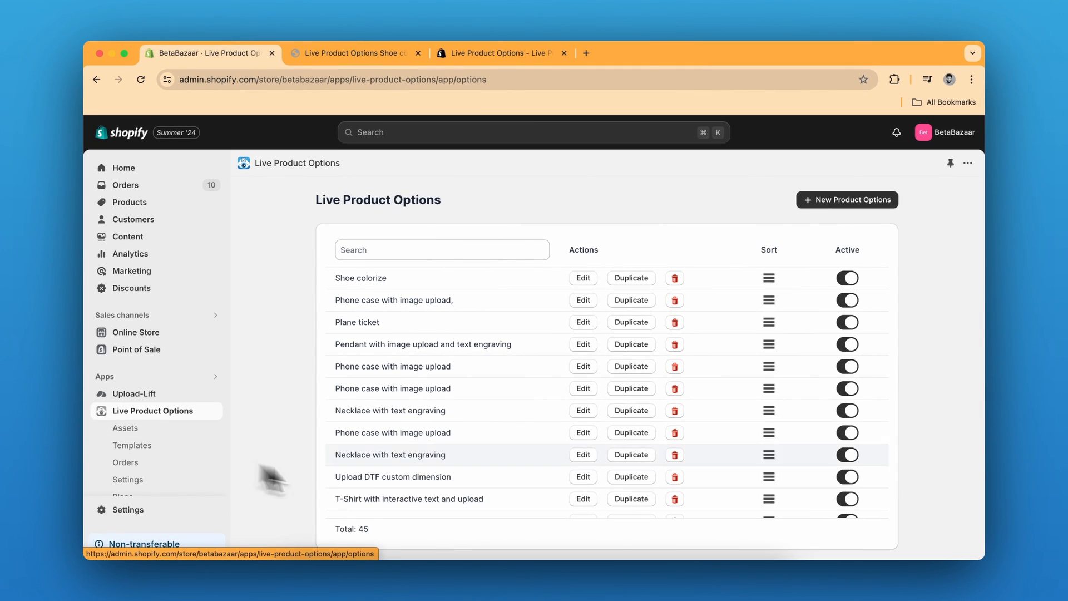
Browse the templates to Shoe colorize, then return to the option sets list to edit it
click(131, 445)
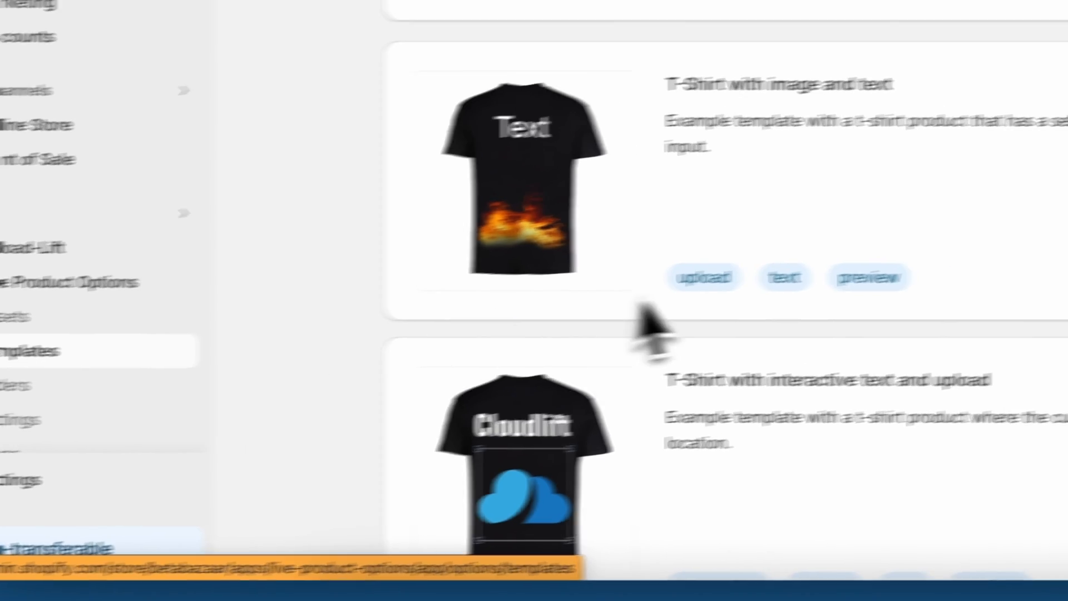
scroll(down, 3)
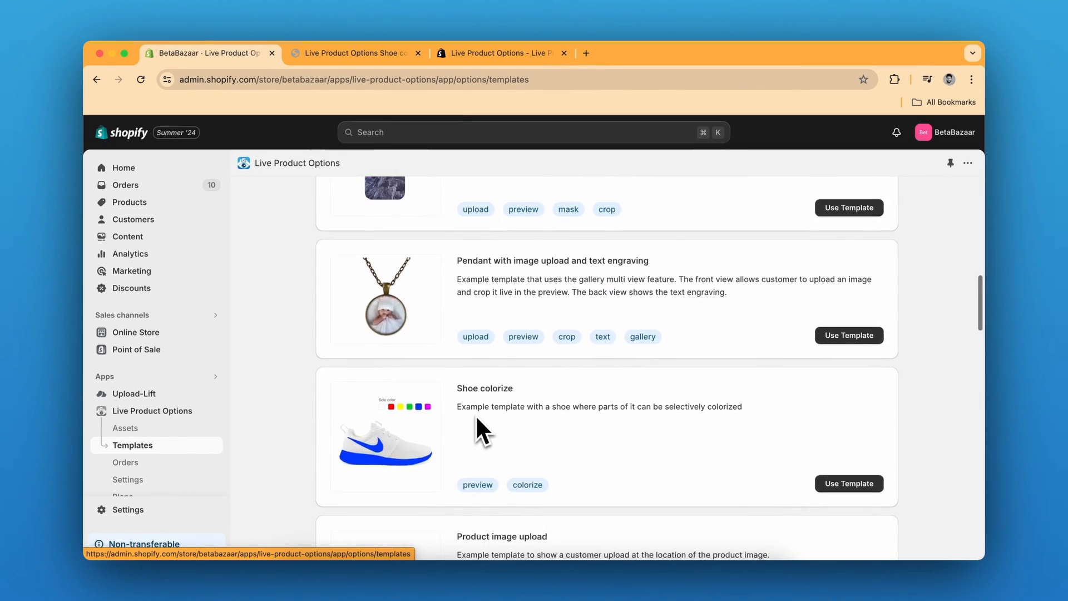
scroll(down, 3)
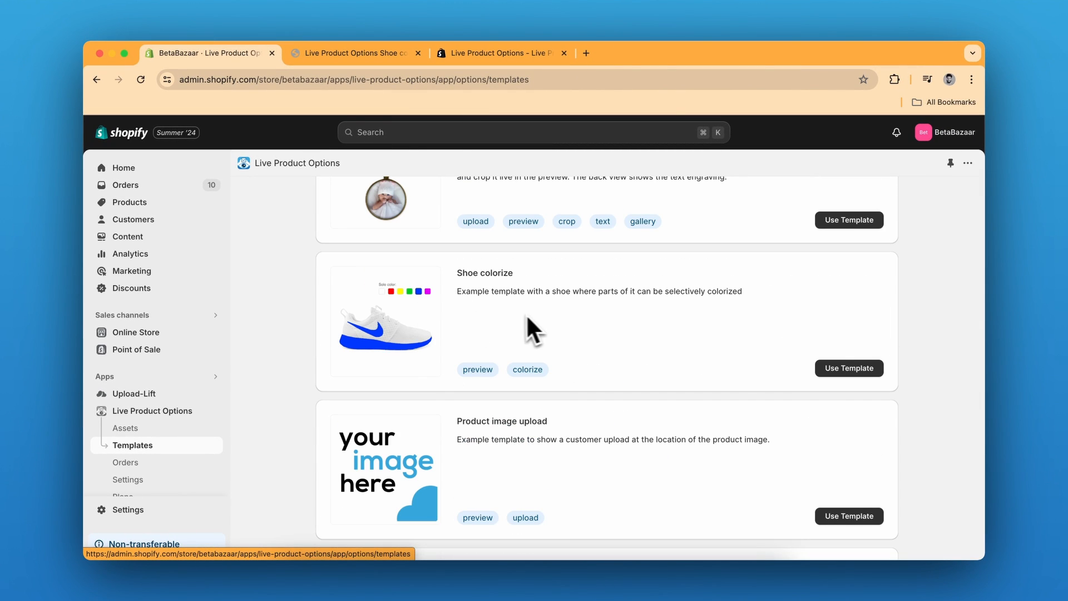
scroll(down, 3)
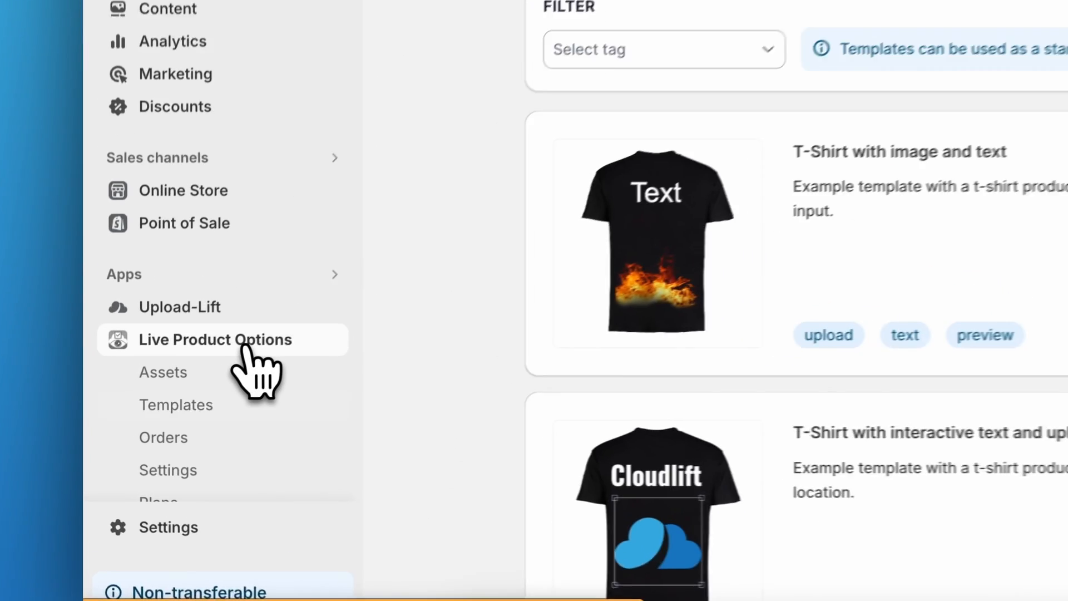
click(216, 340)
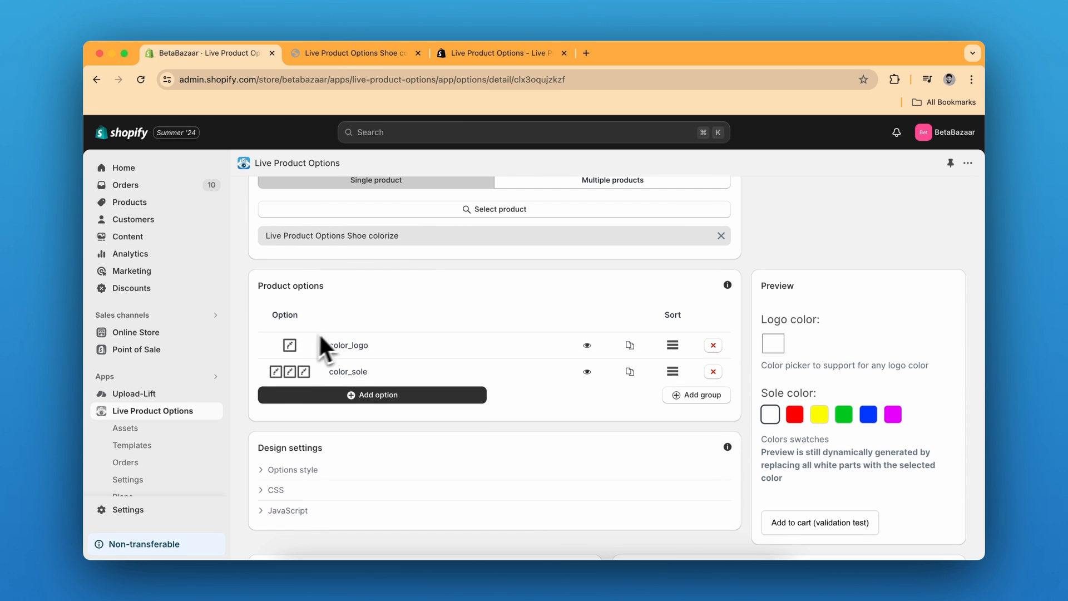
Expand the color_logo option and show its type list with Color selected
click(349, 344)
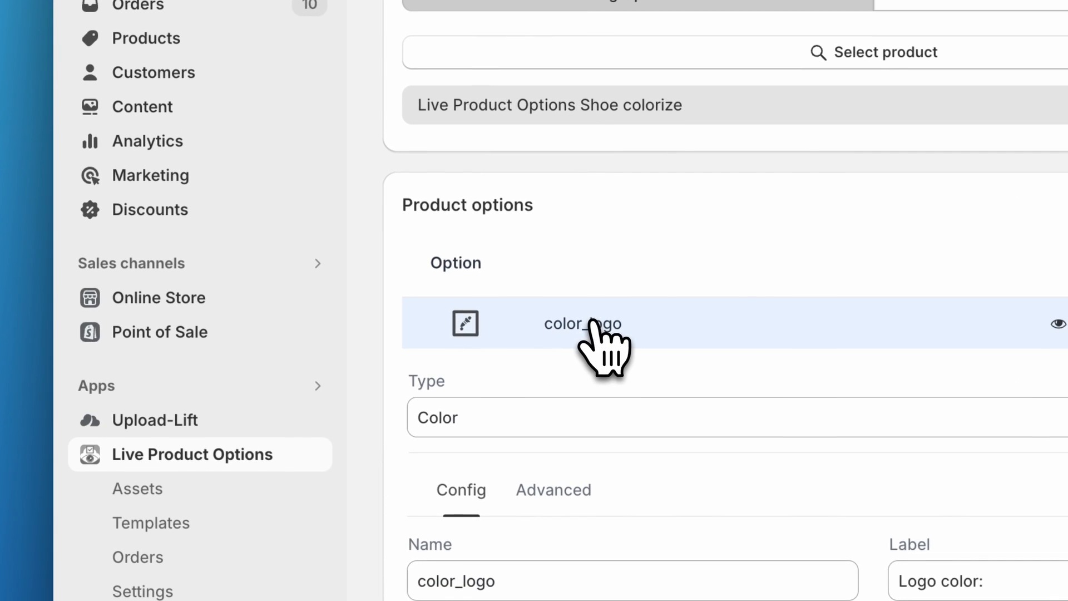
scroll(down, 3)
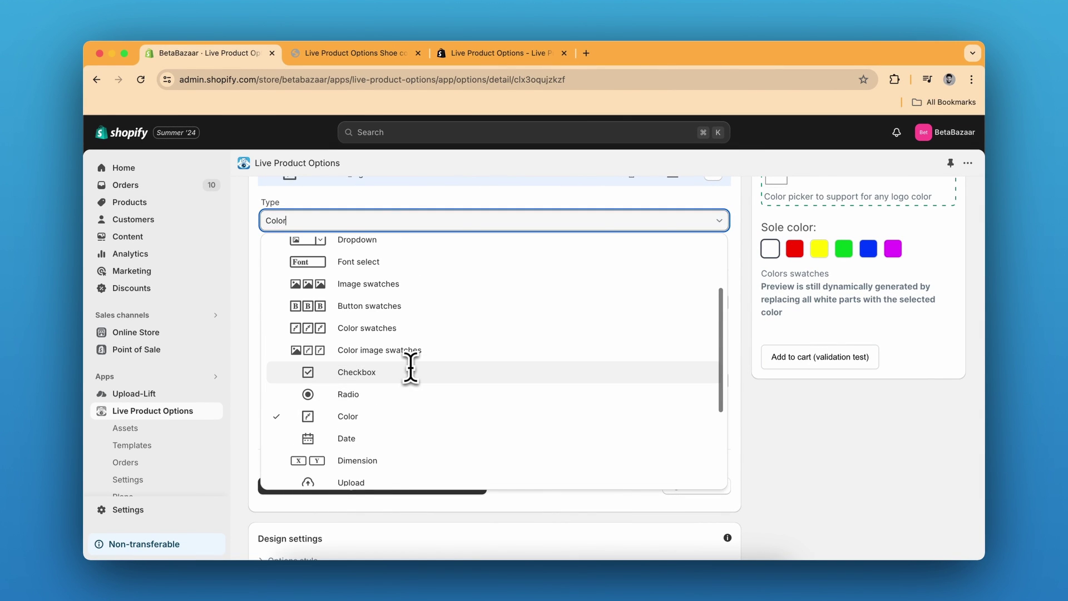
mouse_move(492, 307)
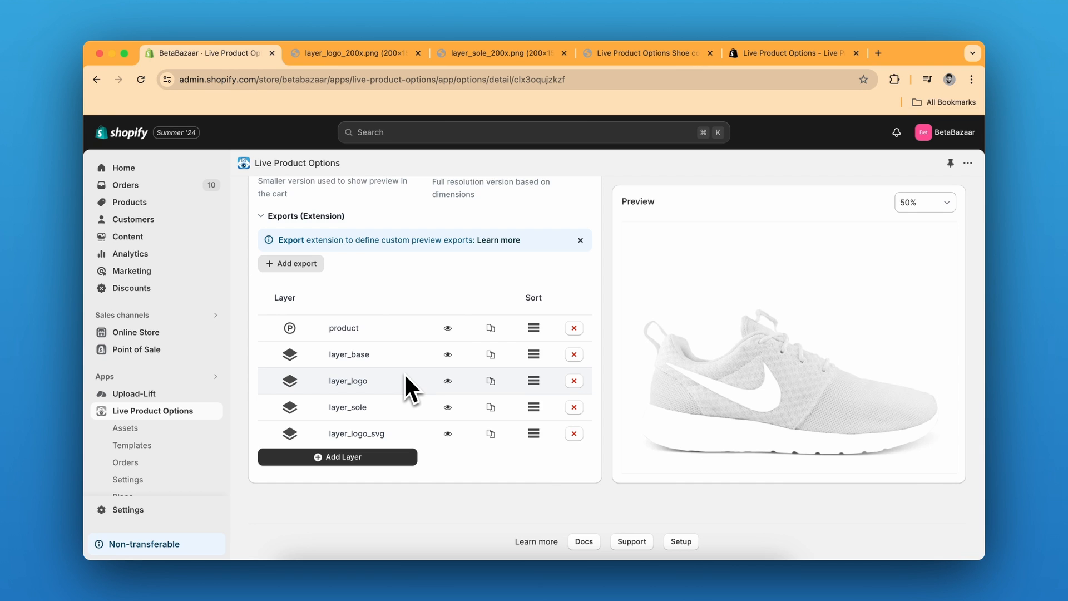
mouse_move(373, 380)
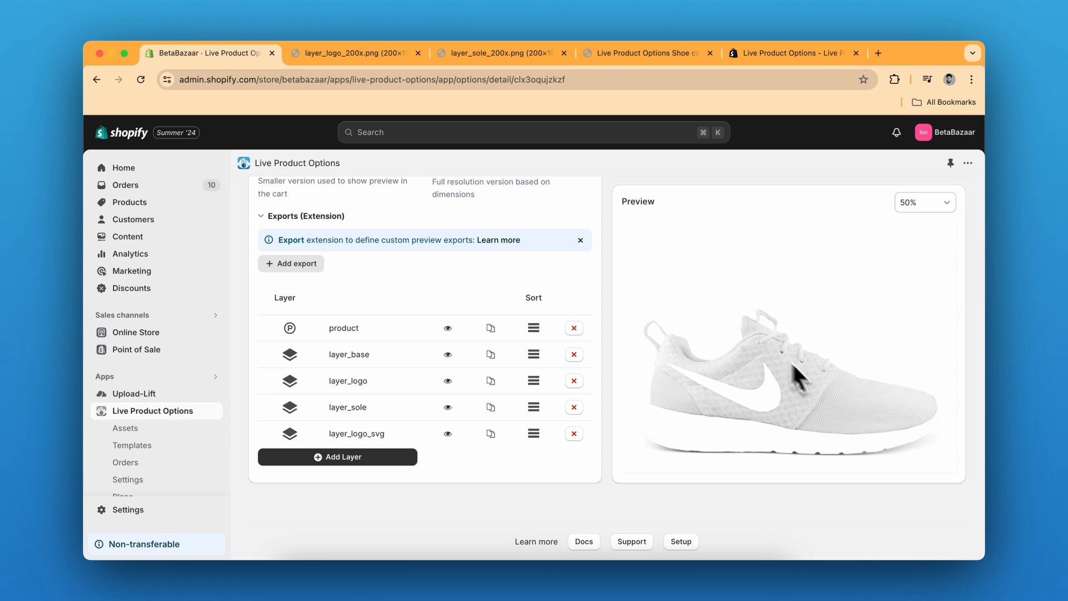
mouse_move(804, 392)
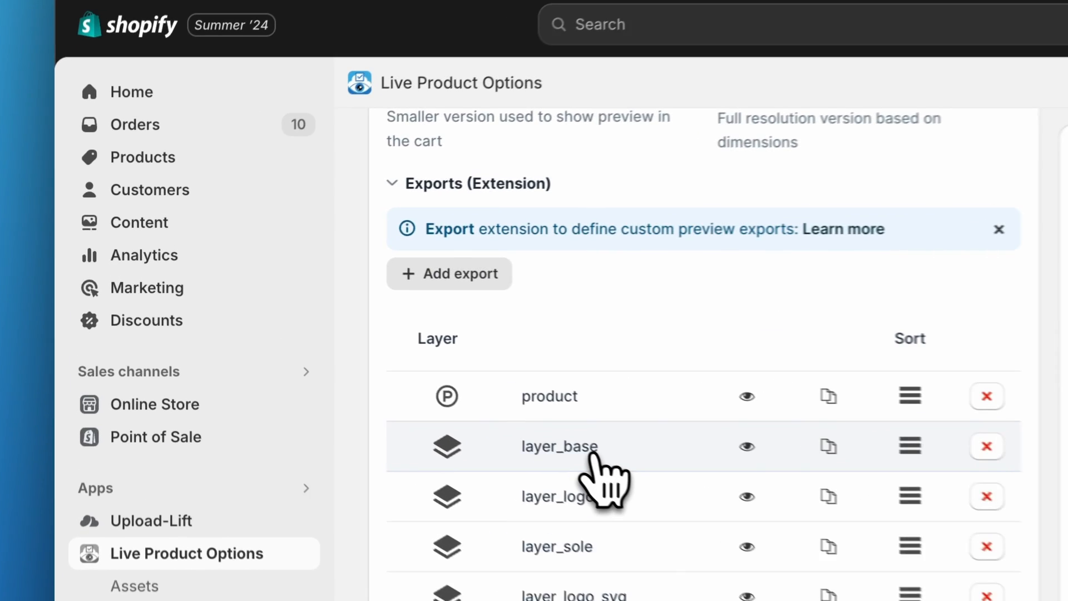
click(560, 448)
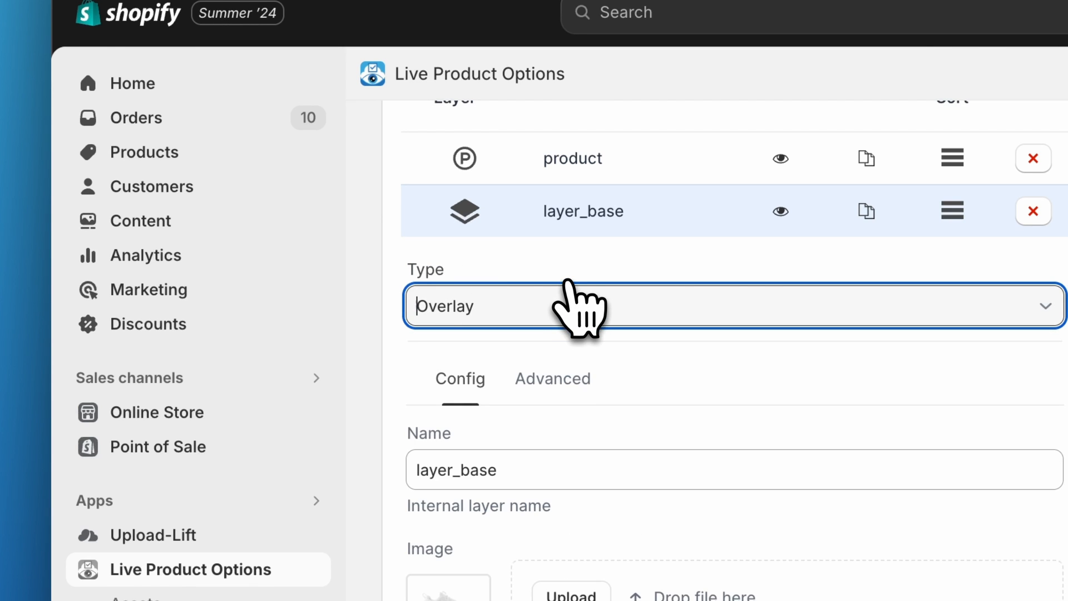
scroll(down, 3)
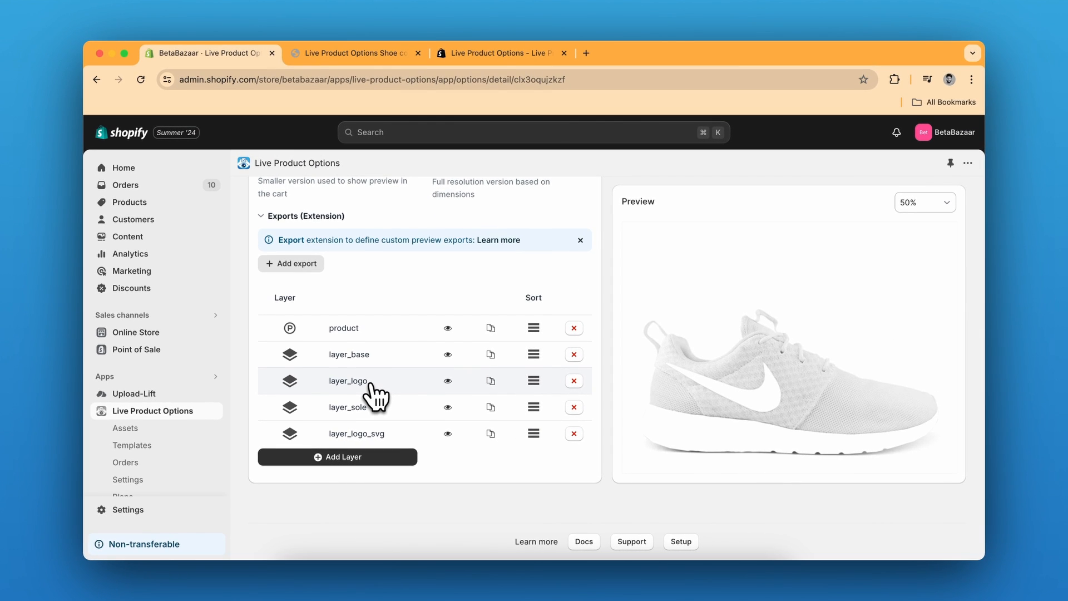
click(349, 380)
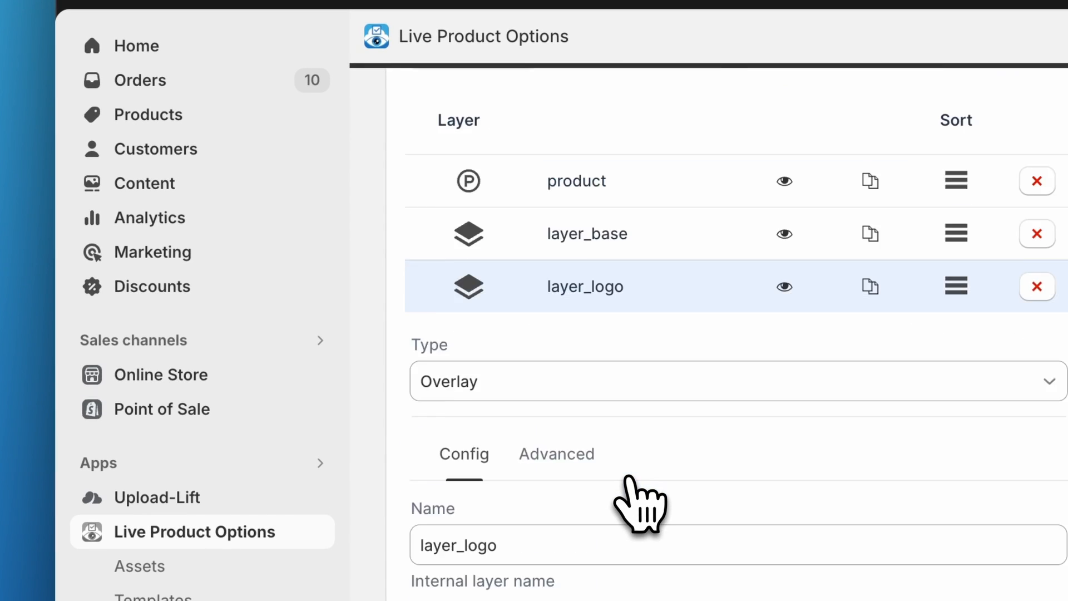
right_click(451, 321)
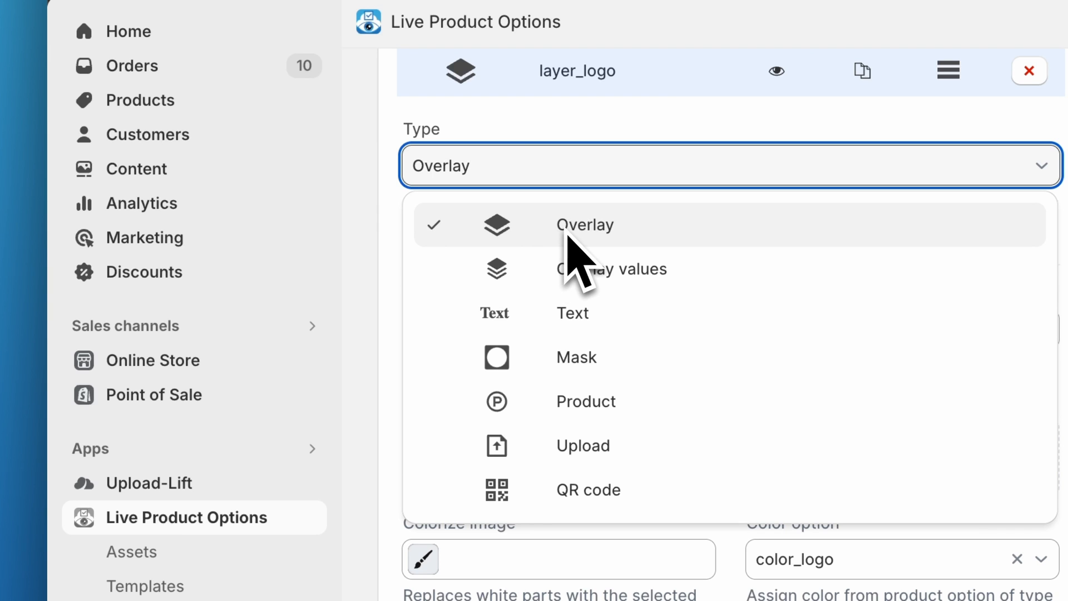
click(582, 225)
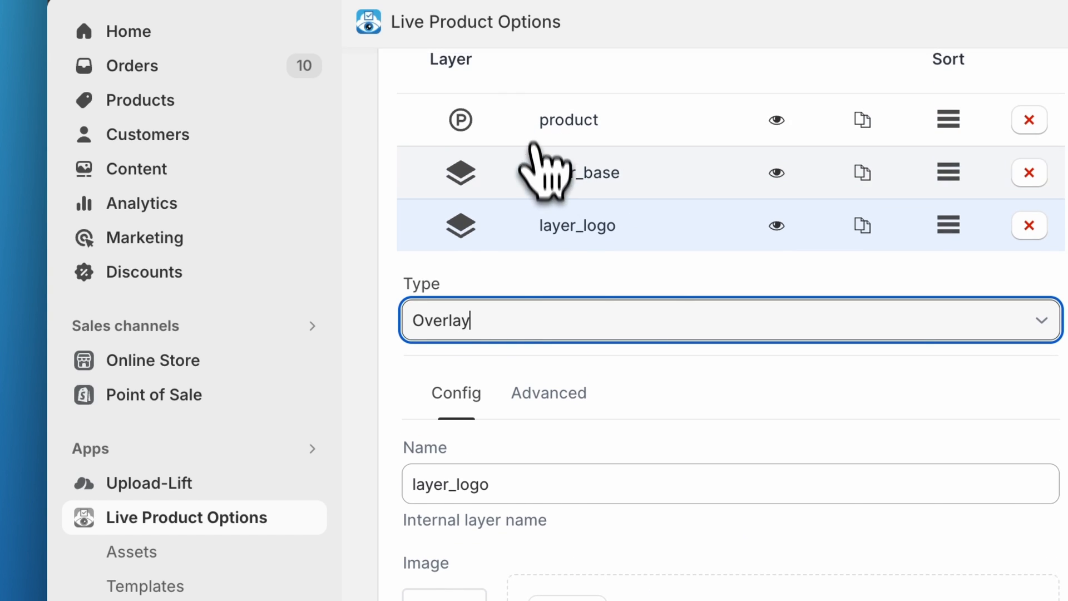
scroll(down, 3)
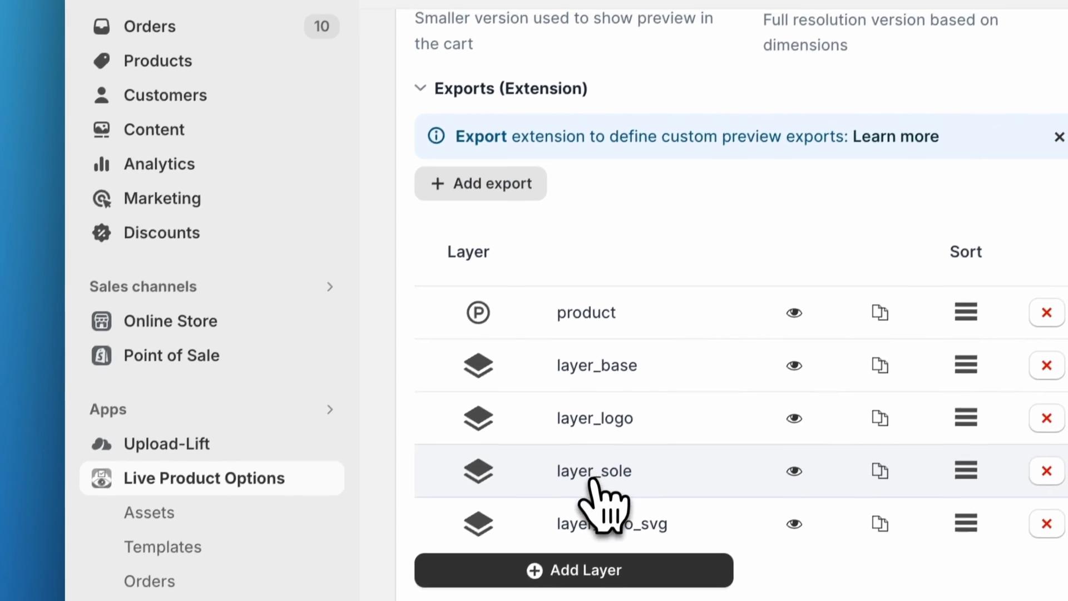
click(594, 470)
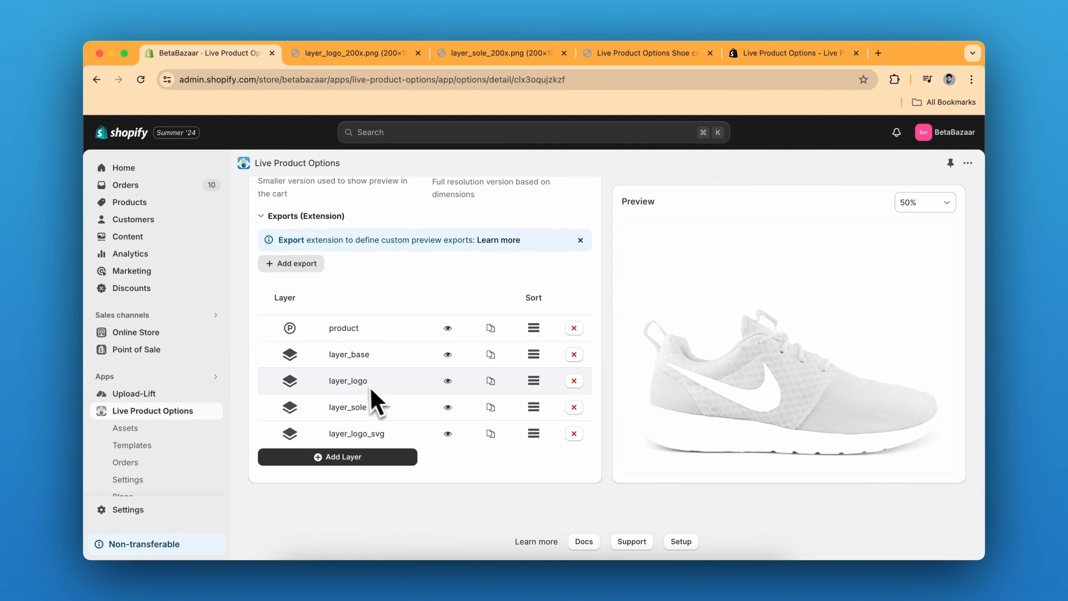
mouse_move(765, 399)
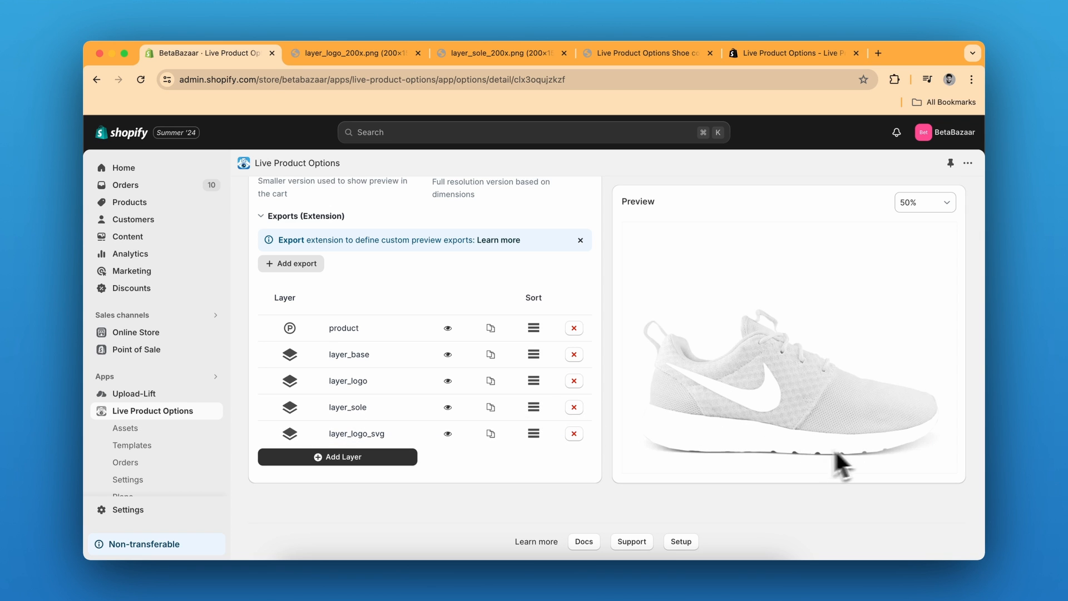
Review the layer_logo, color_sole swatch and layer_sole settings without changing them
click(356, 433)
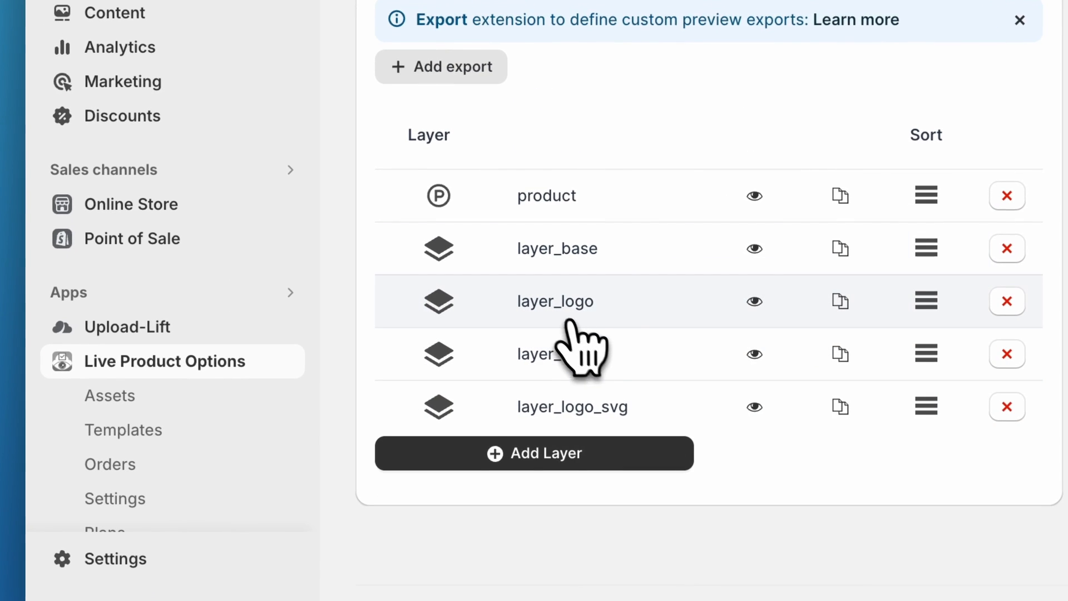
click(554, 300)
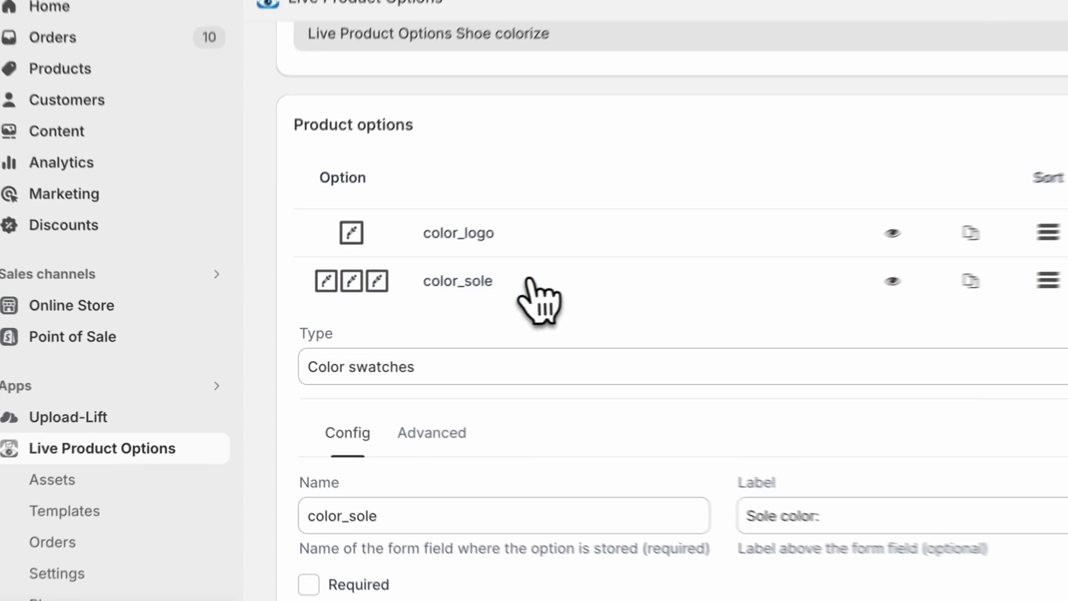
click(458, 232)
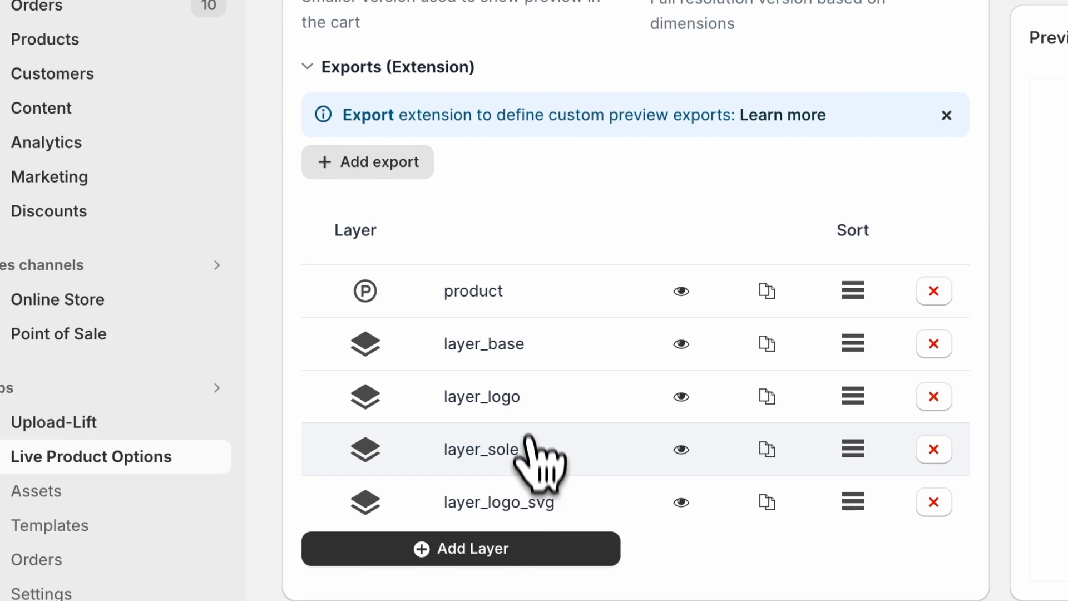
click(481, 448)
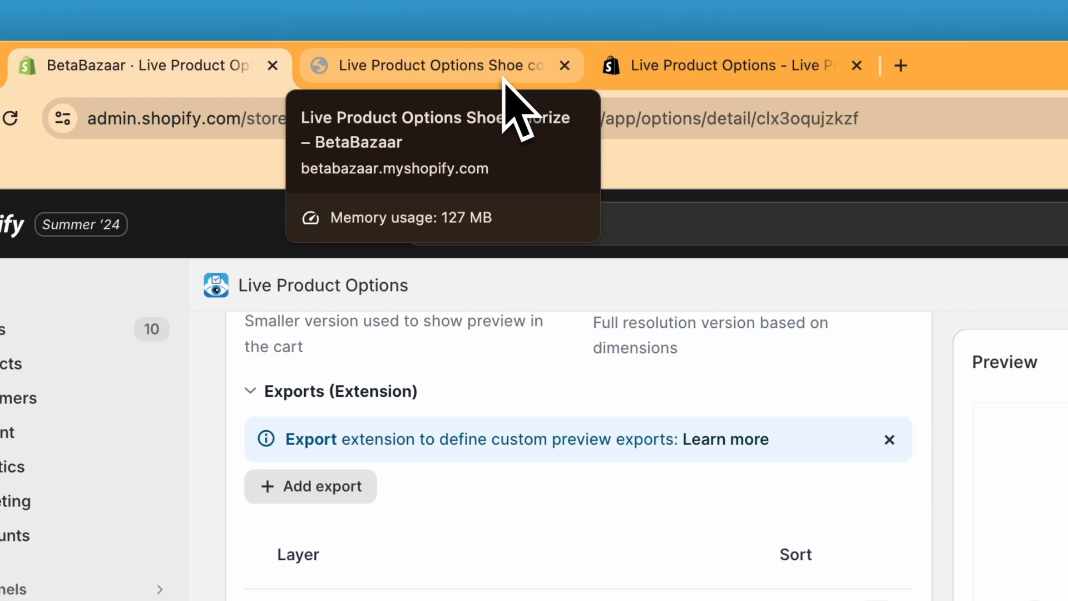
Return to the shoe storefront page and then the app's App Store listing
click(439, 64)
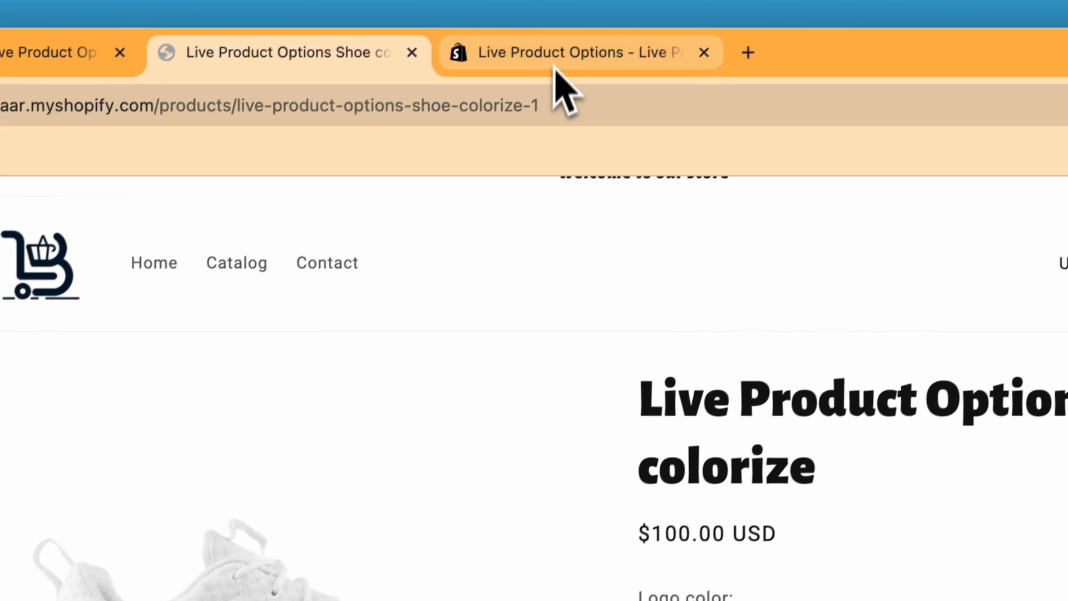
click(572, 52)
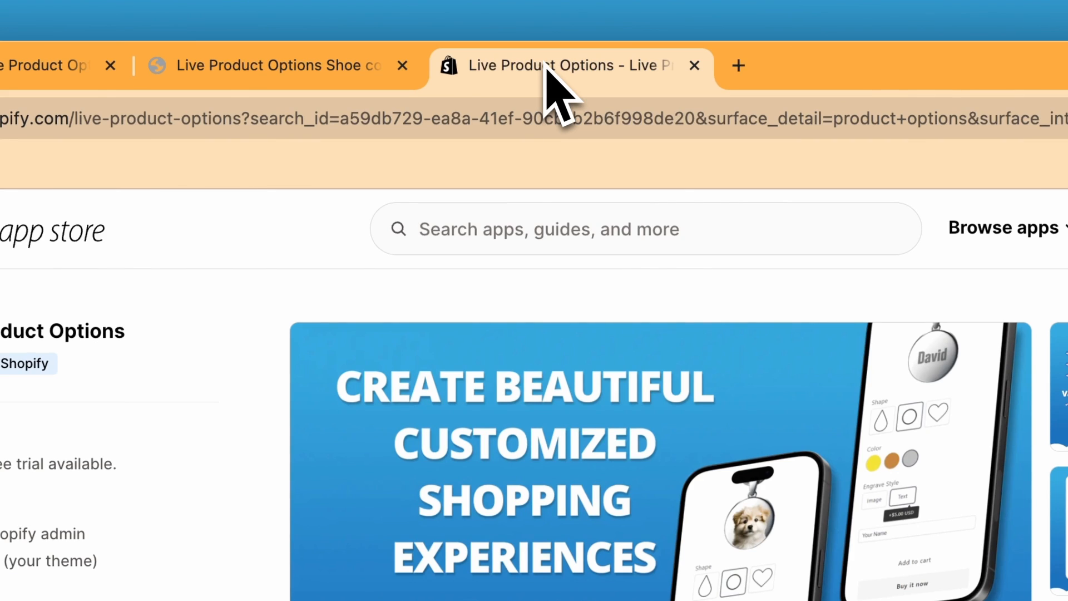